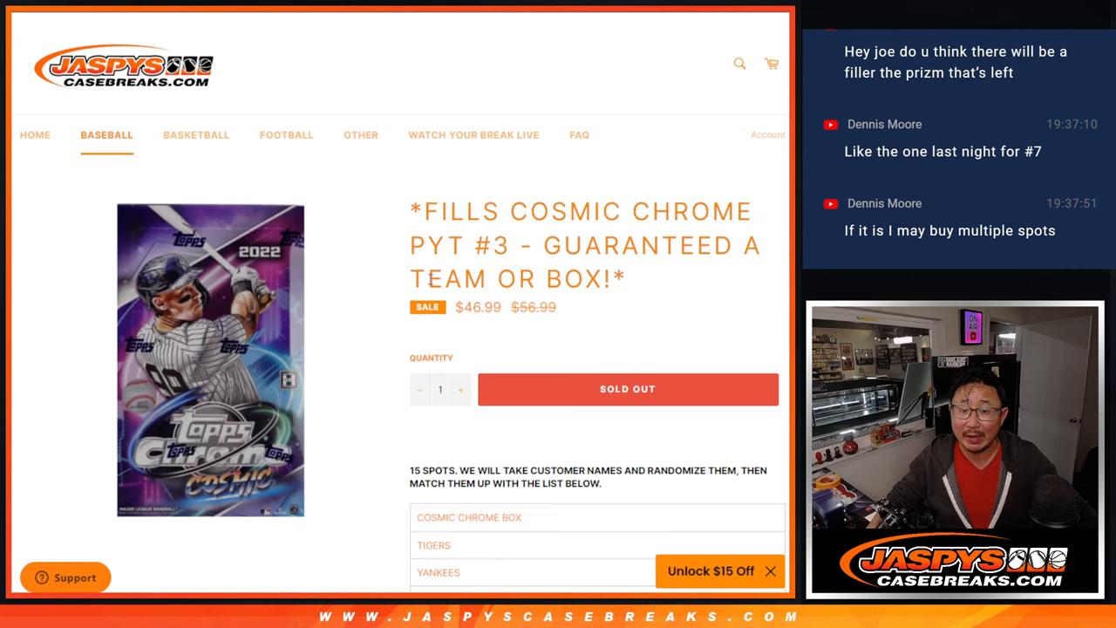
Step: Scroll the page and select the COSMIC CHROME BOX spot name
scroll(down, 3)
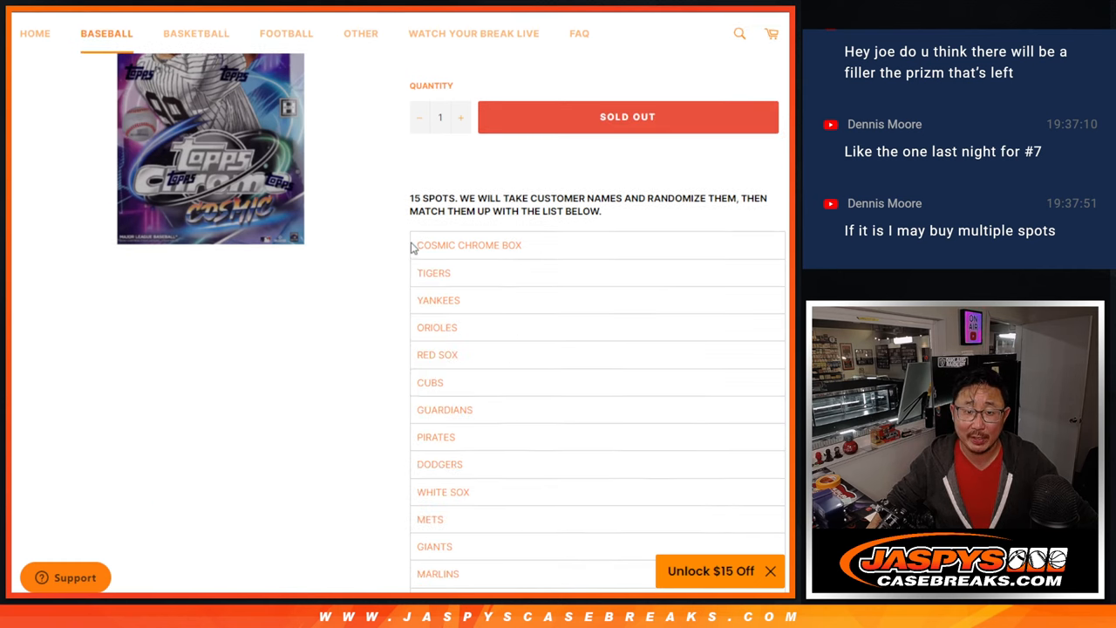
double_click(469, 245)
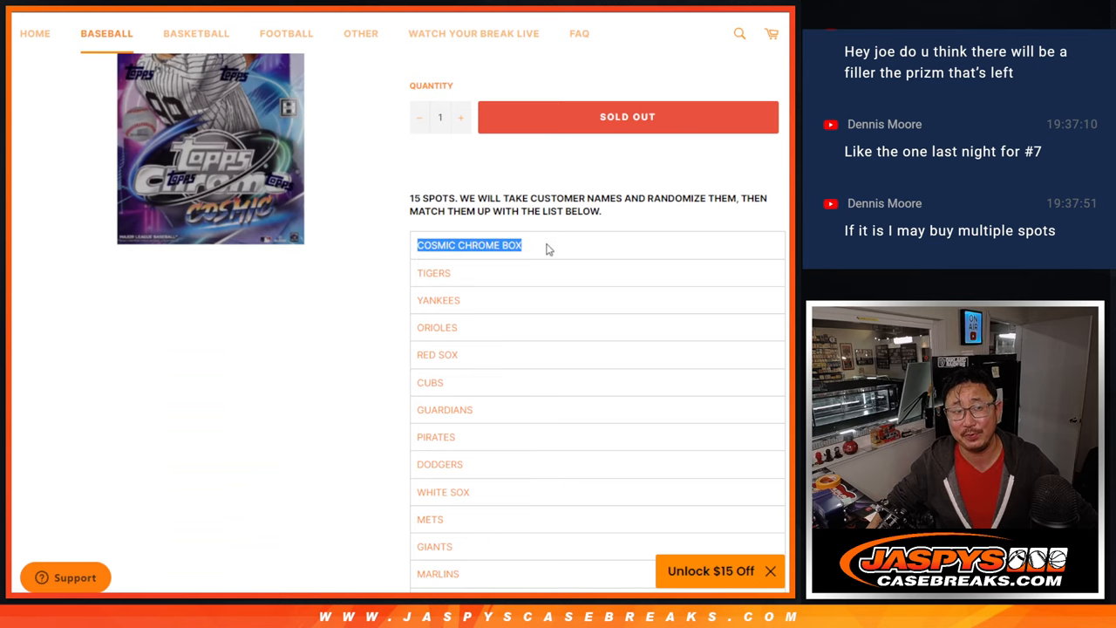
scroll(down, 3)
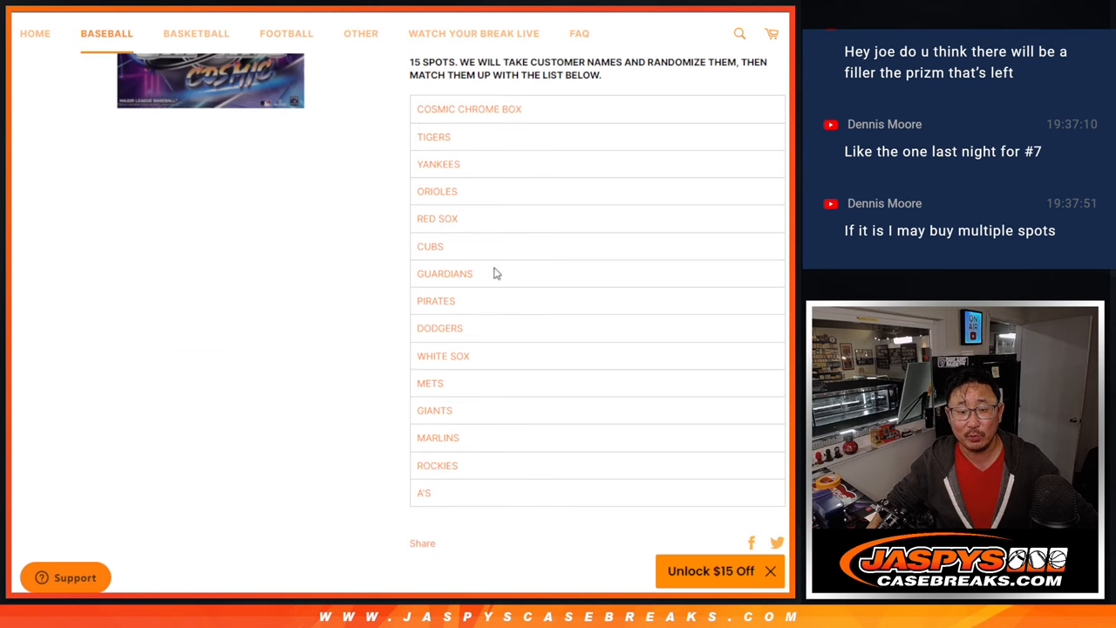
mouse_move(490, 496)
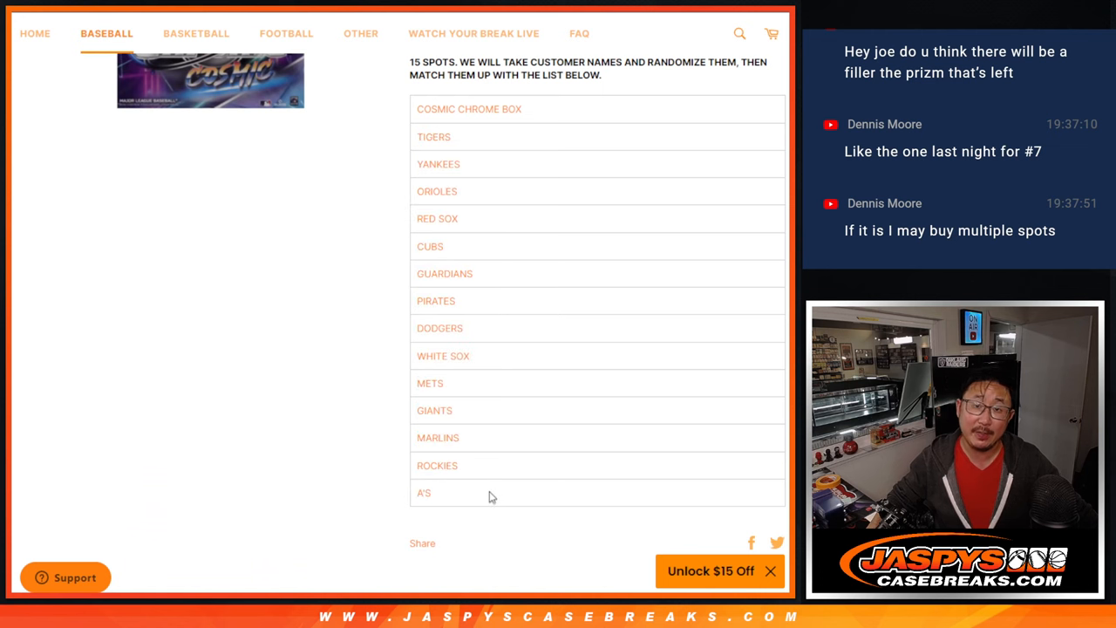
scroll(up, 3)
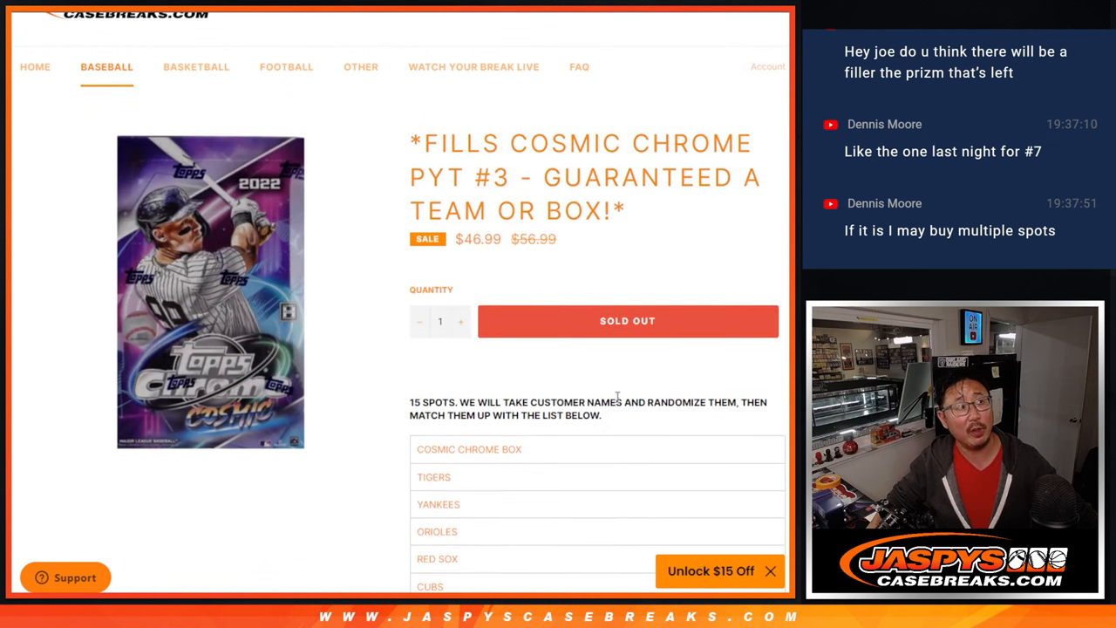
mouse_move(608, 387)
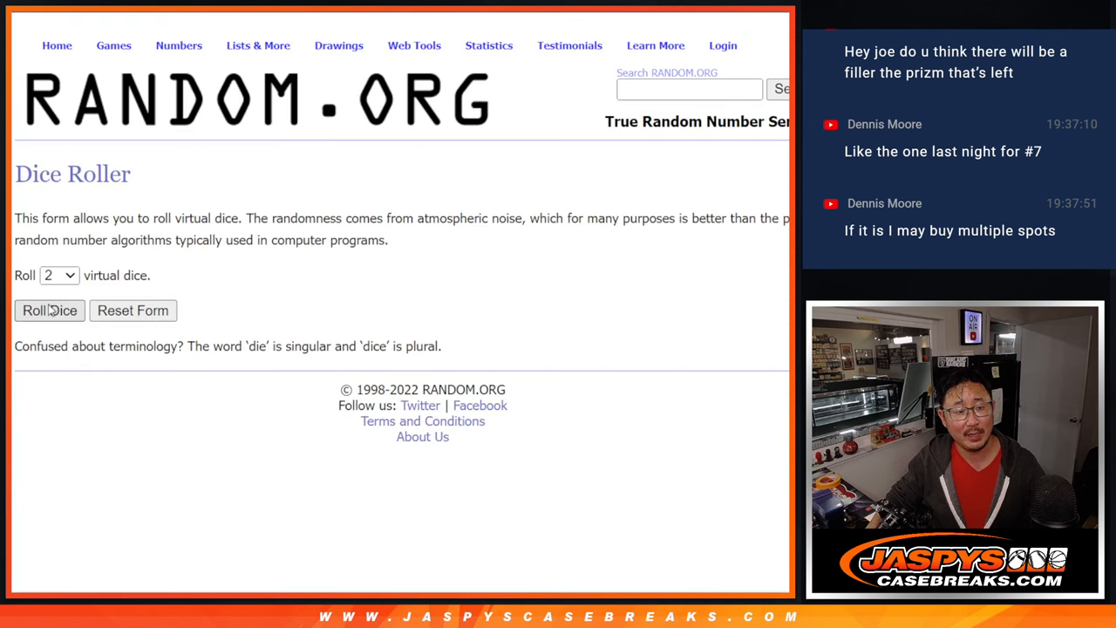
Step: Randomize the 15 customer names twice on RANDOM.ORG and select the shuffled list
click(49, 311)
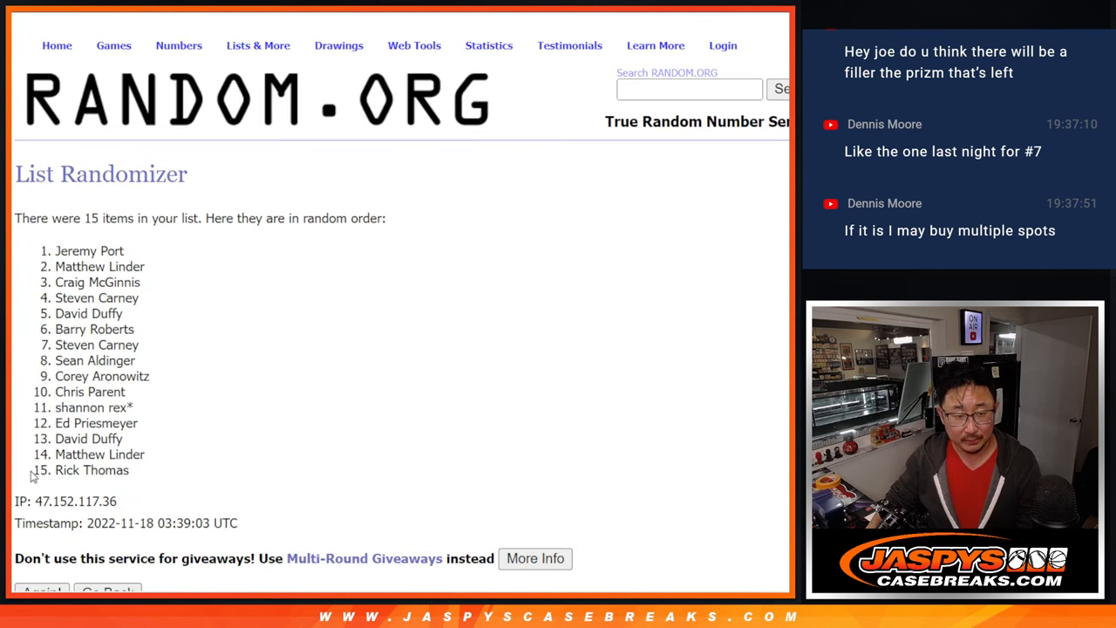
click(41, 591)
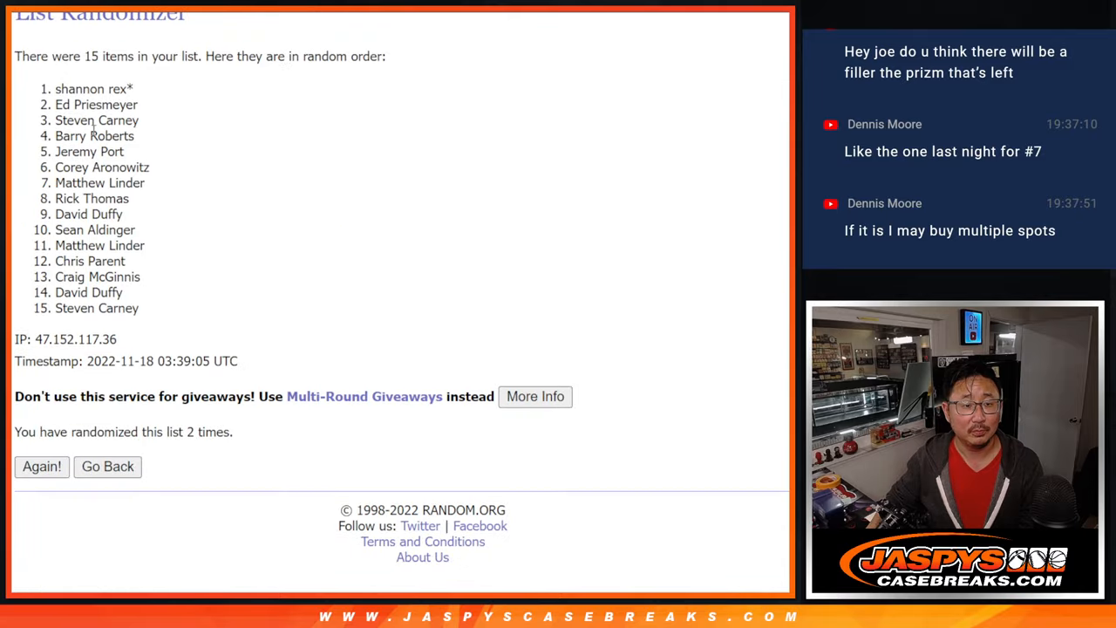
drag(56, 88, 138, 308)
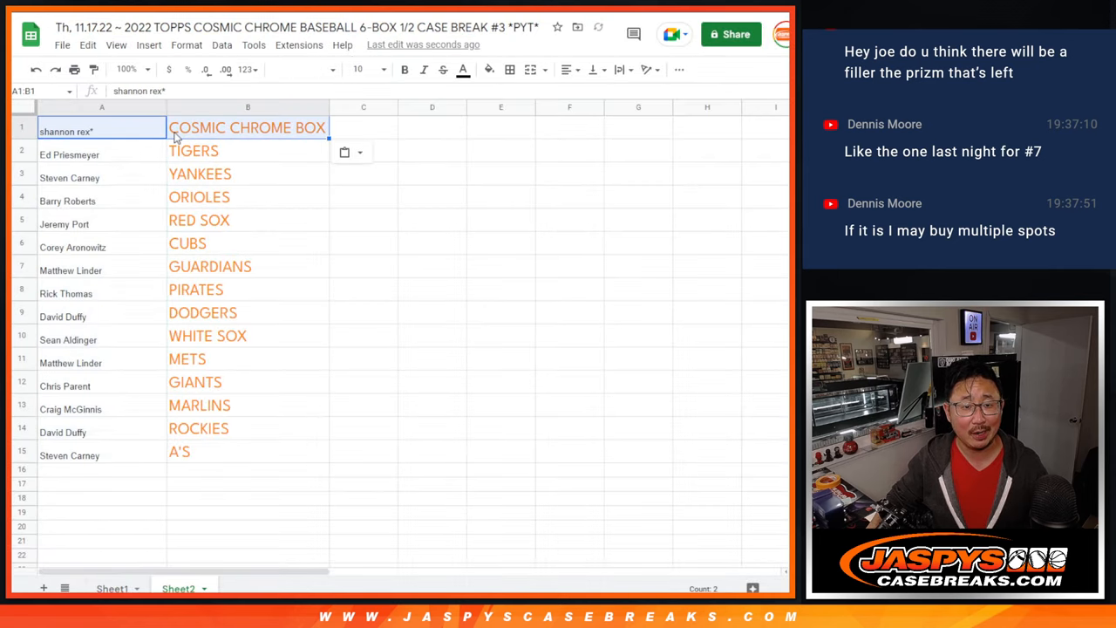
Step: Enlarge the pasted customer names in column A to font size 18
click(102, 107)
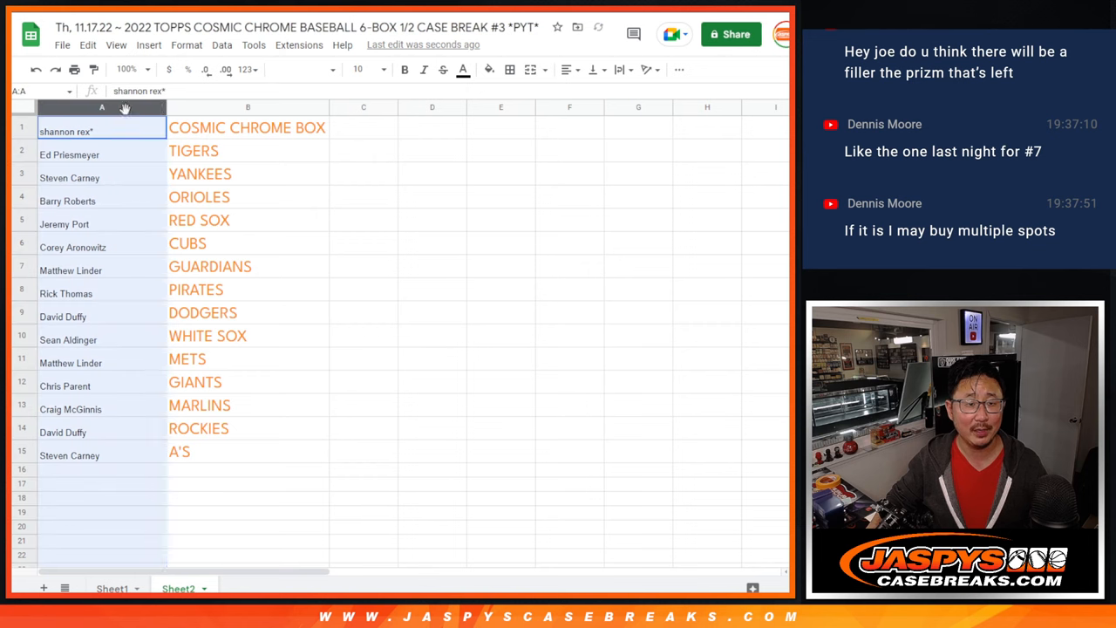
click(102, 107)
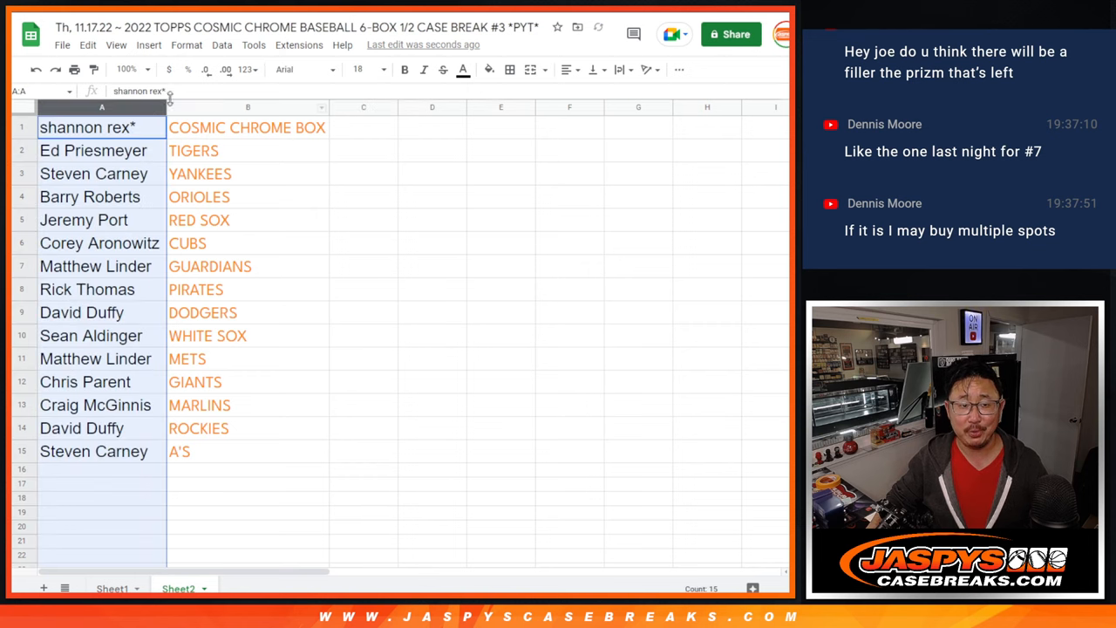
click(99, 128)
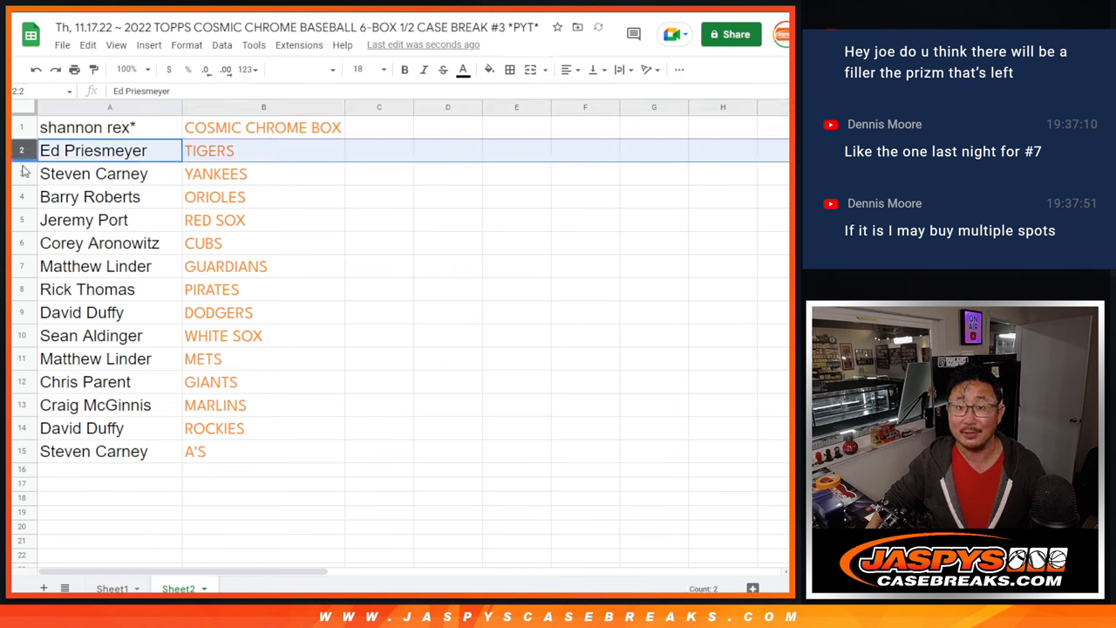
click(89, 196)
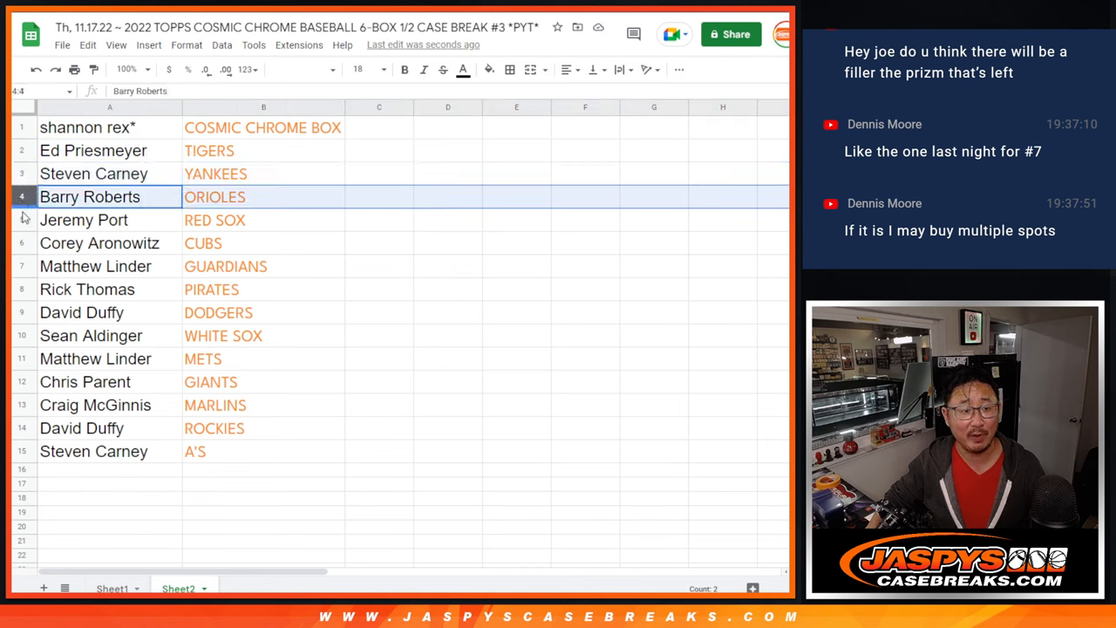
click(100, 242)
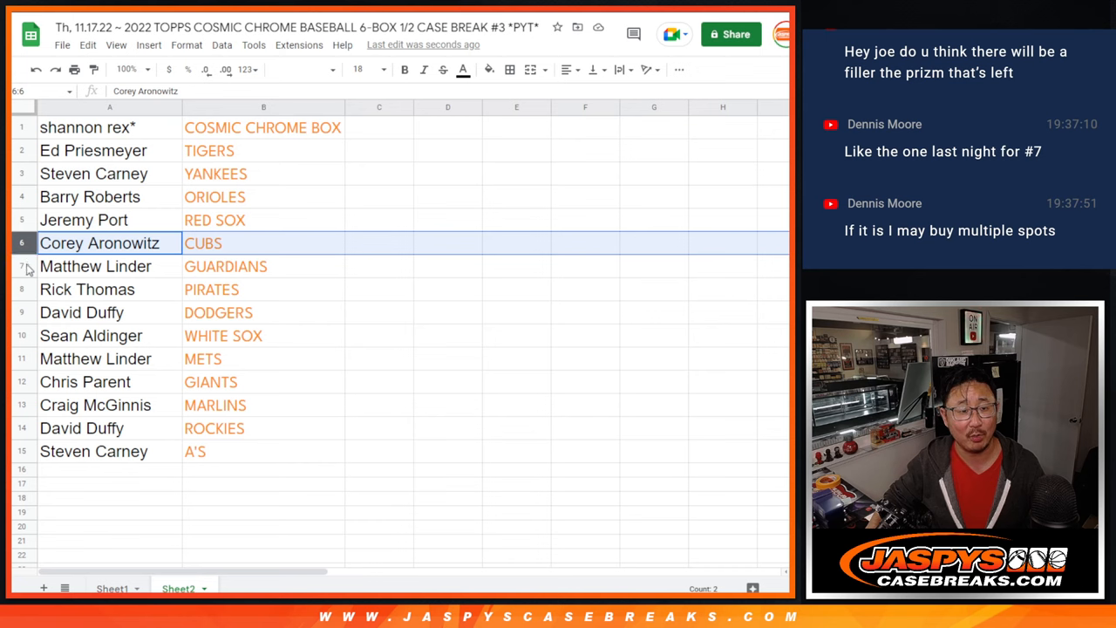
click(87, 289)
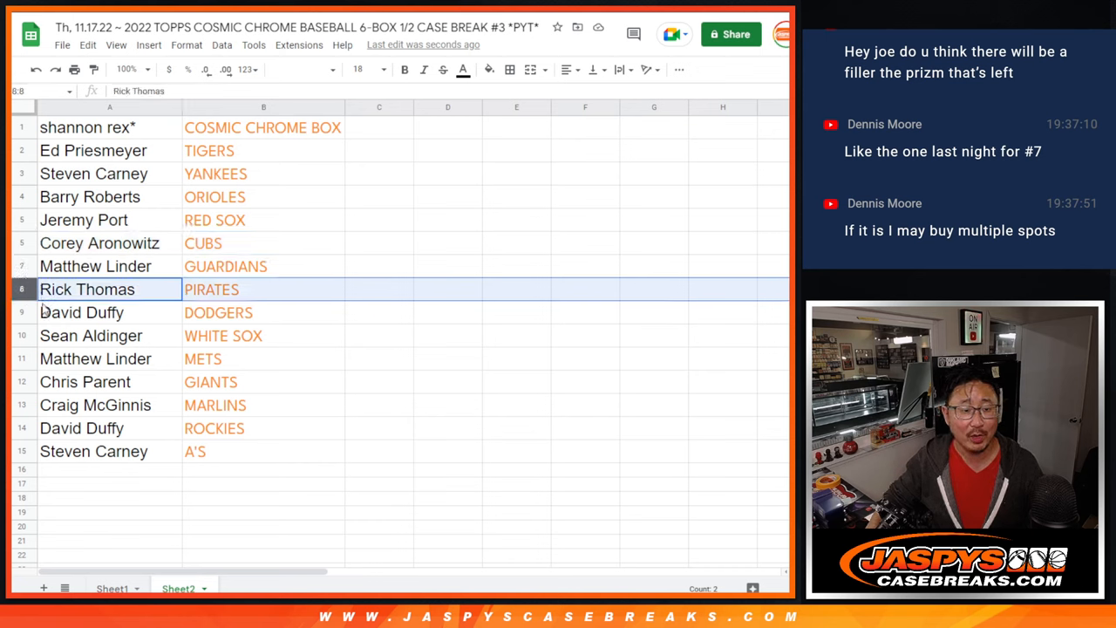
click(95, 358)
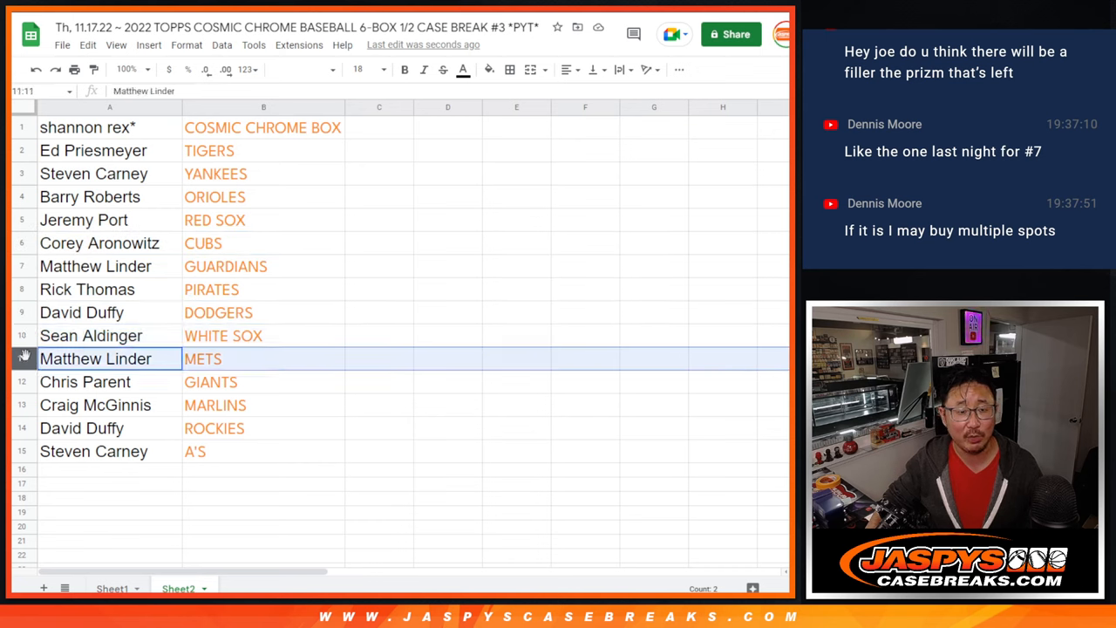
click(95, 404)
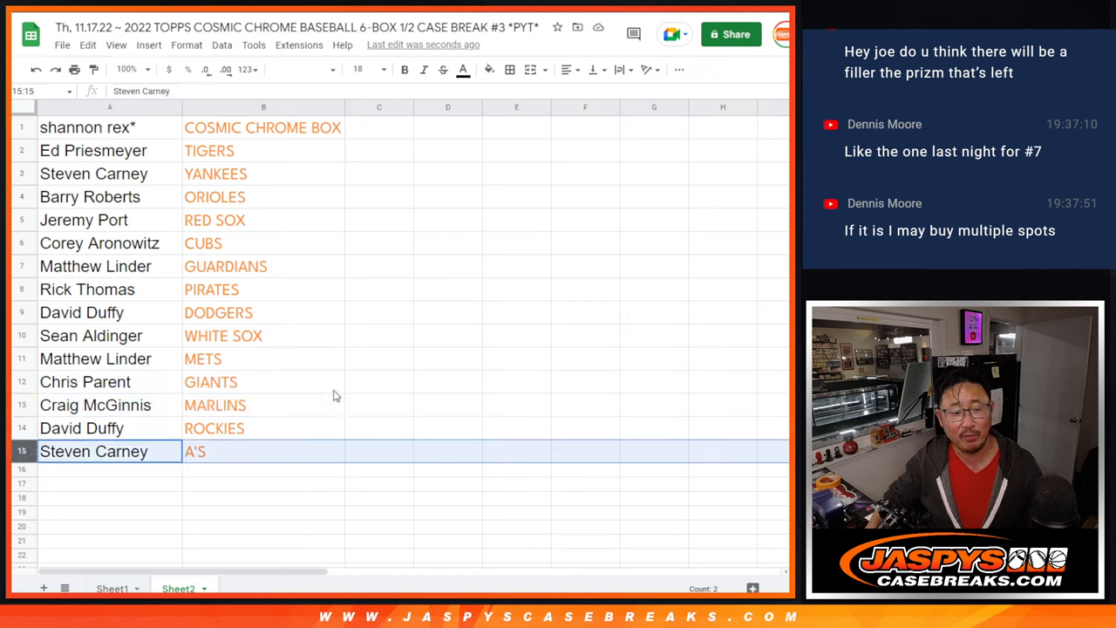
mouse_move(162, 164)
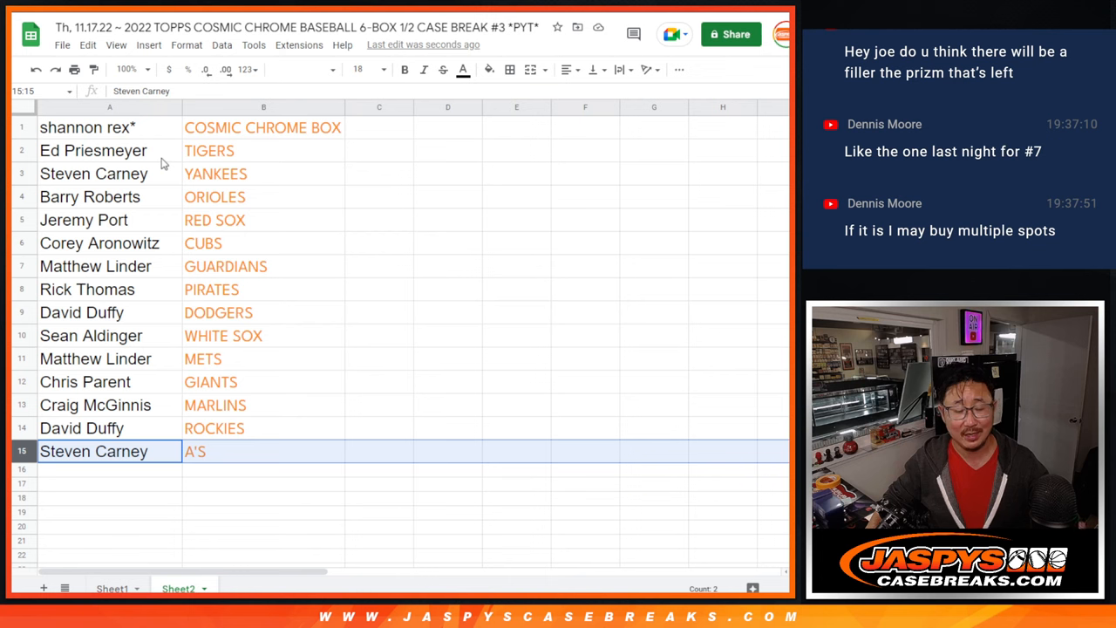